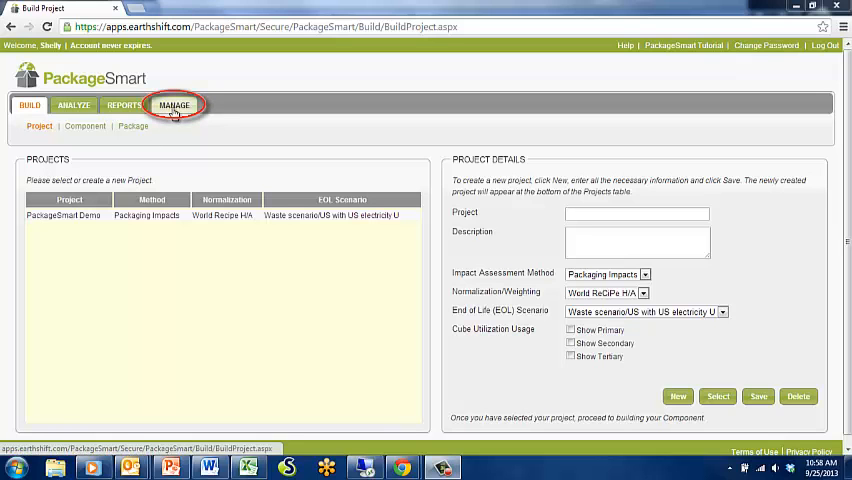
- Go to the Manage Approved Inventory page from the top navigation
left_click(176, 104)
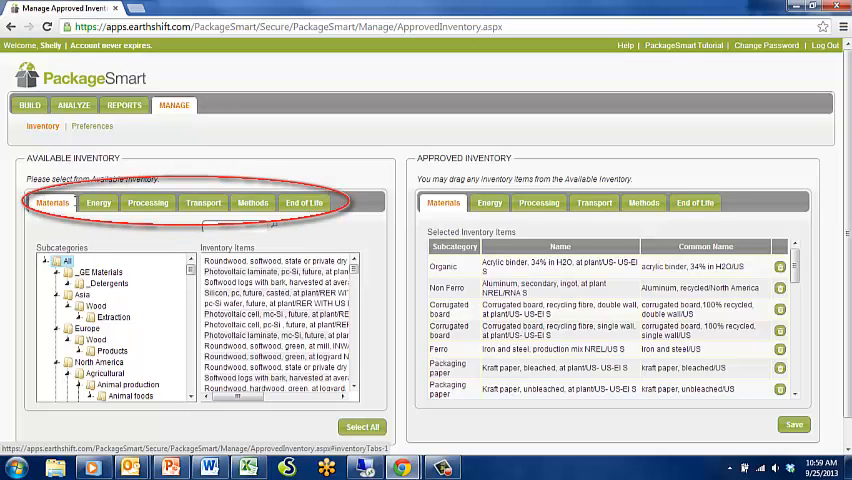
left_click(98, 202)
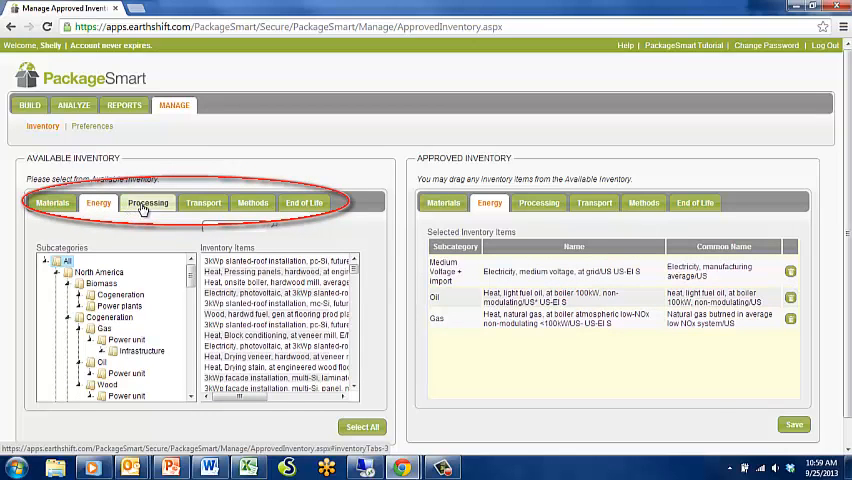
left_click(204, 202)
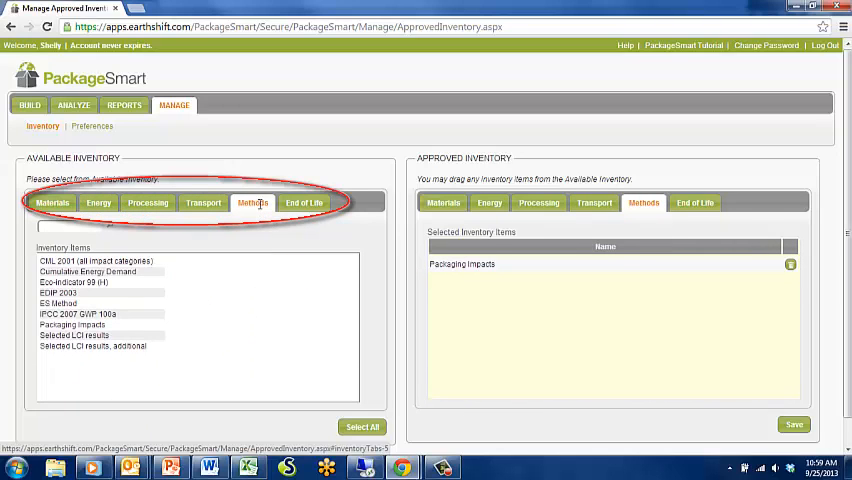
left_click(304, 202)
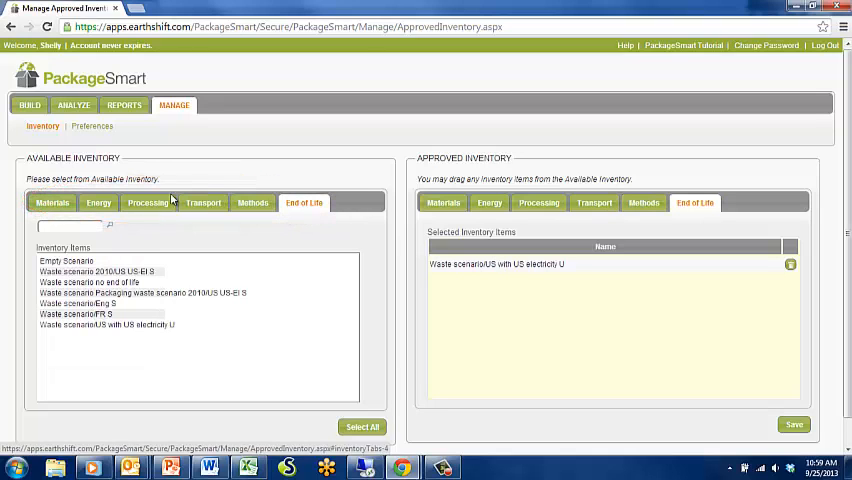
mouse_move(136, 192)
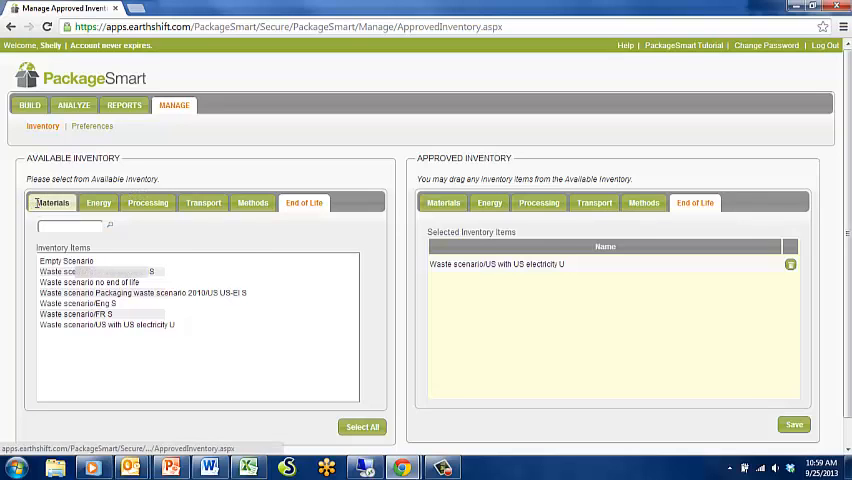
left_click(52, 202)
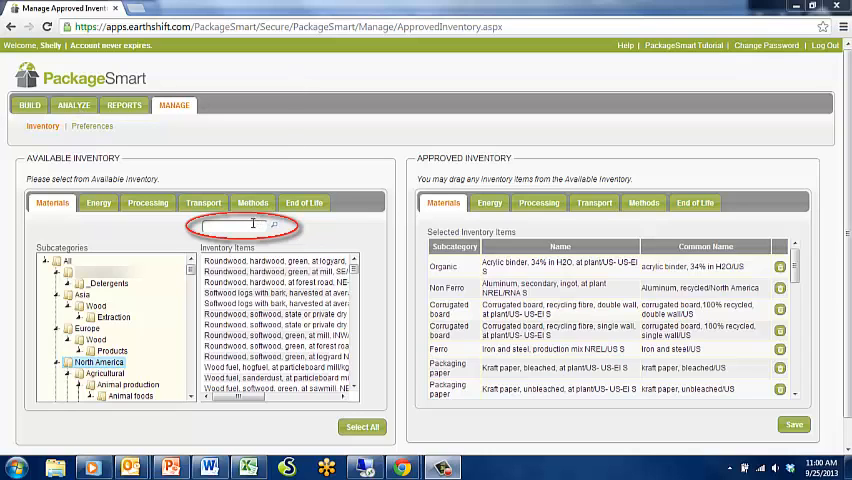
- Search the available Inventory Items for "film" to list the packaging films
type("a")
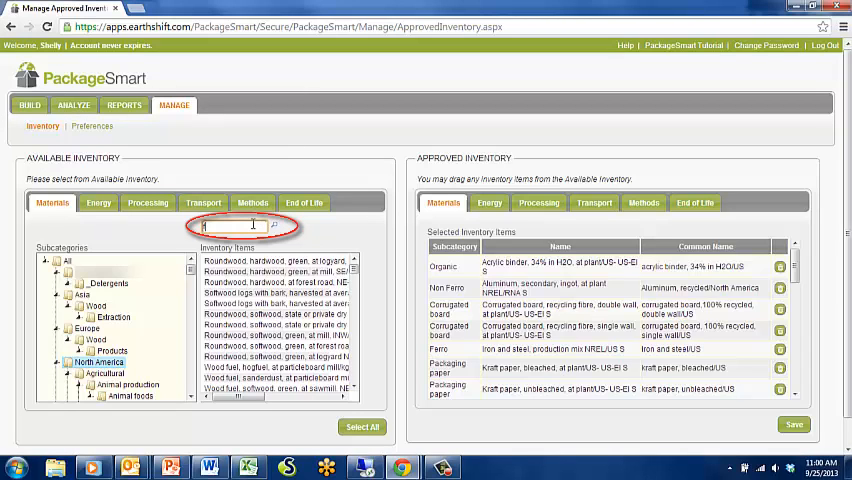
type("film")
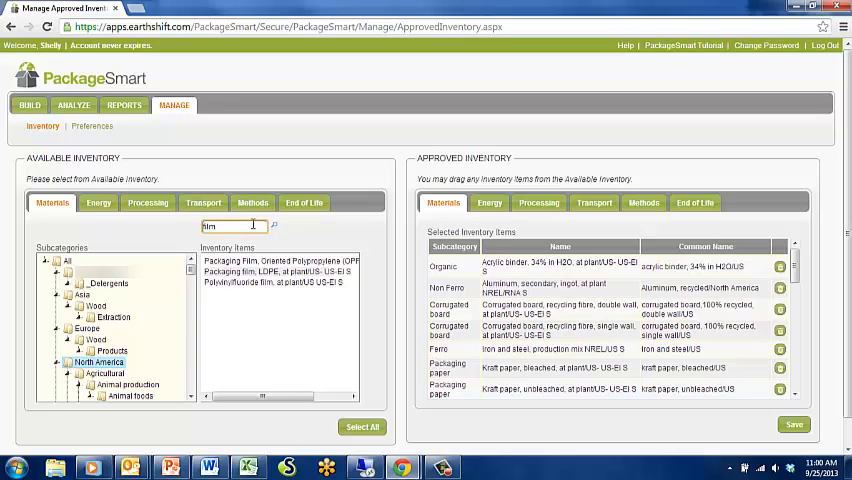
left_click(270, 272)
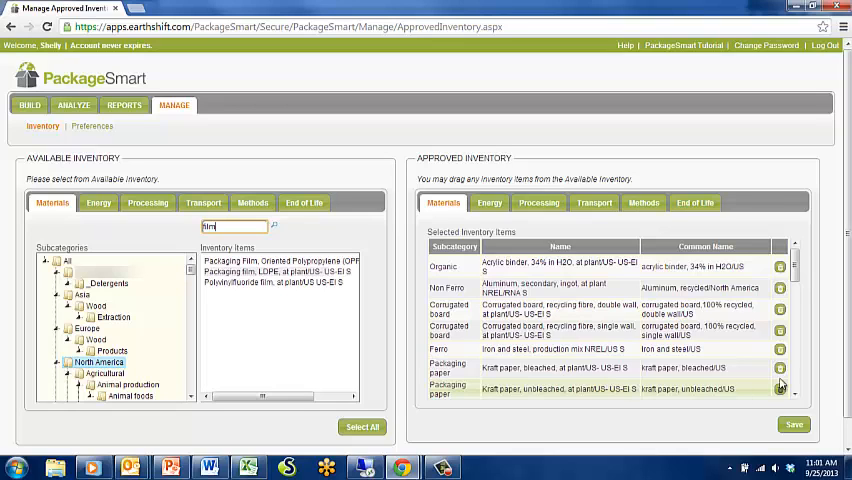
mouse_move(780, 368)
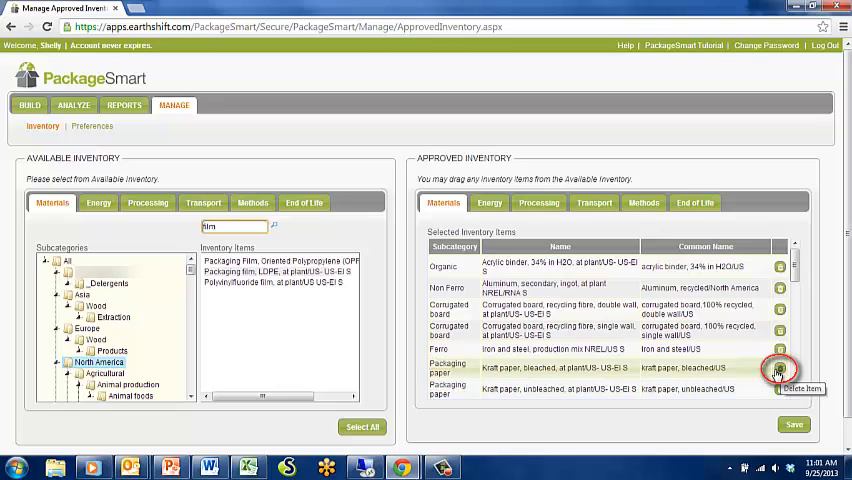
- Delete the 'Kraft paper, bleached' row from the Approved Inventory list
left_click(780, 368)
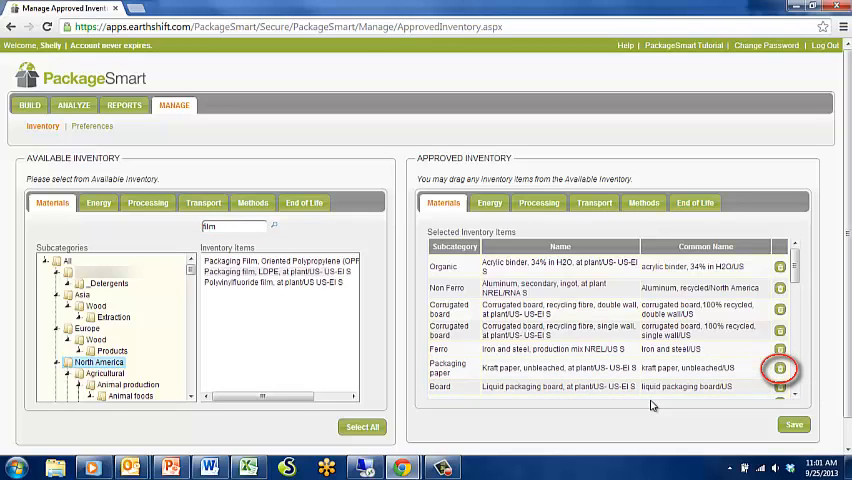
left_click(780, 368)
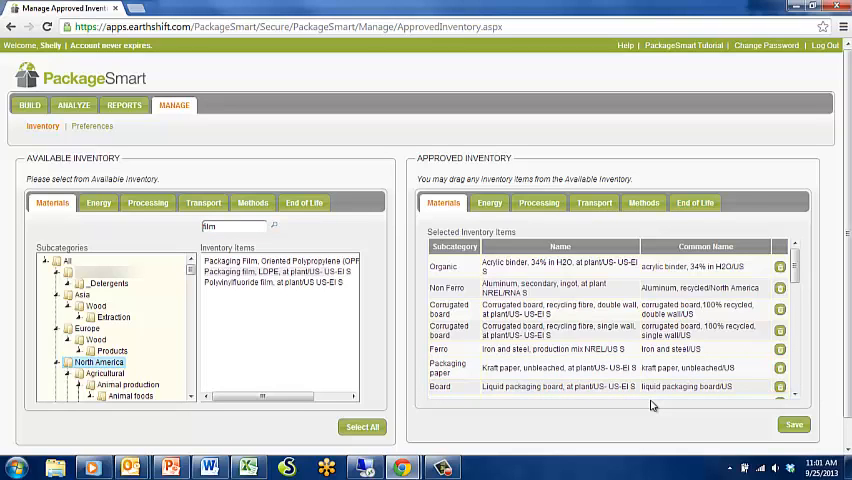